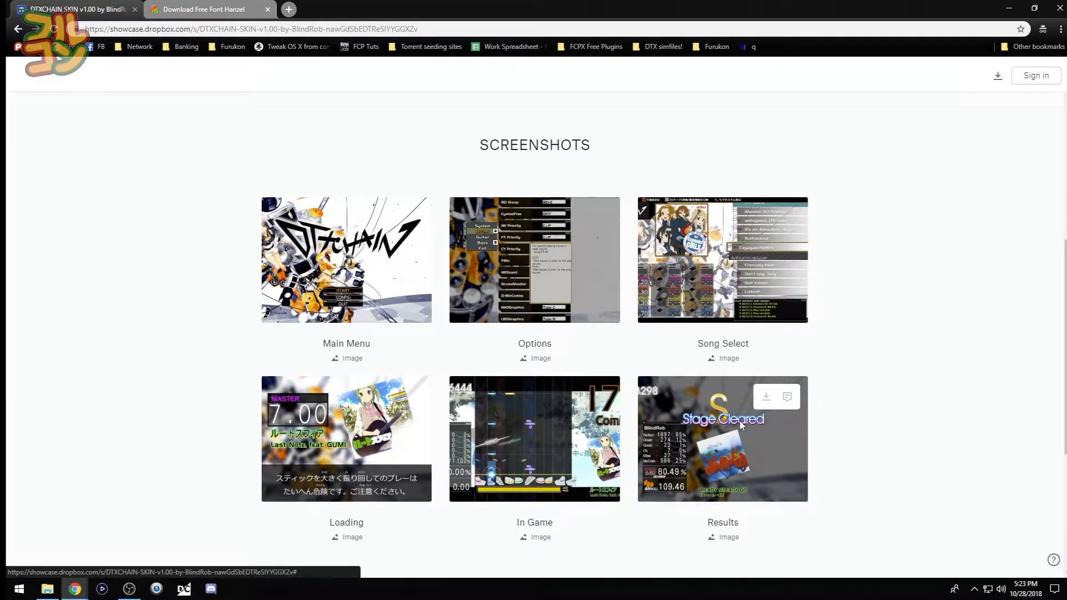
Scroll the Dropbox showcase page to reach the DTXCHAIN v1.00.zip download
scroll(up, 3)
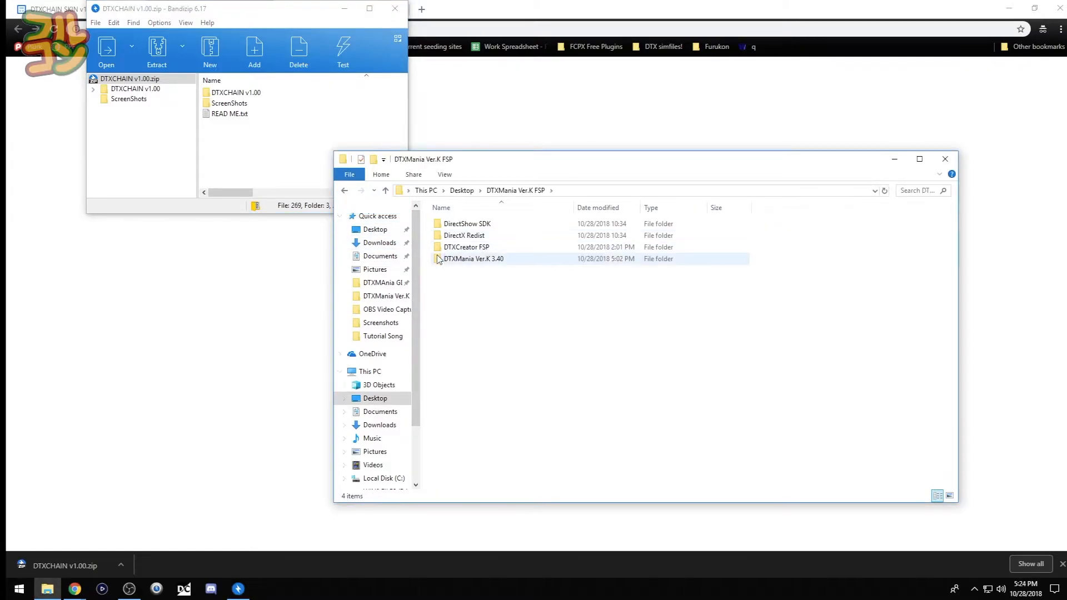
Open the DTXMania Ver.K 3.40 folder as the destination for the skin files
double_click(473, 259)
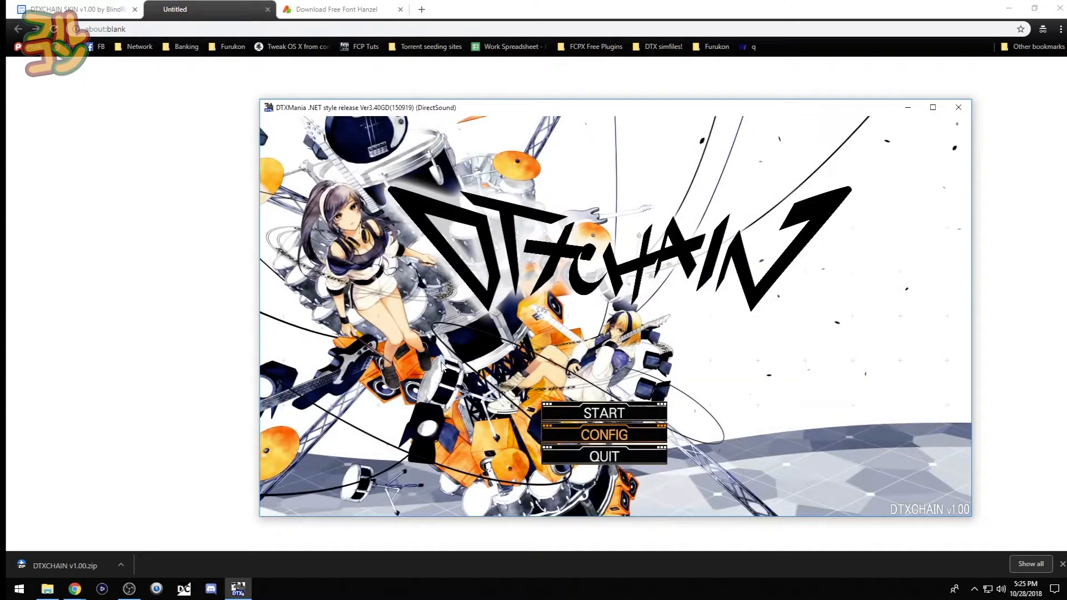
Cycle the DTXCHAIN title screen menu back to START
click(603, 413)
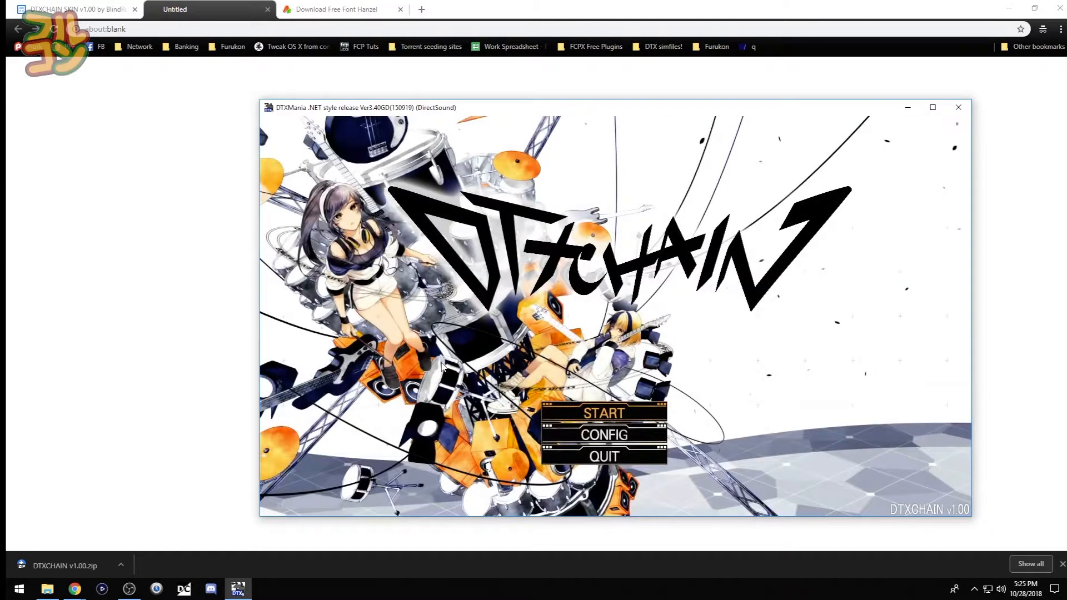
click(603, 457)
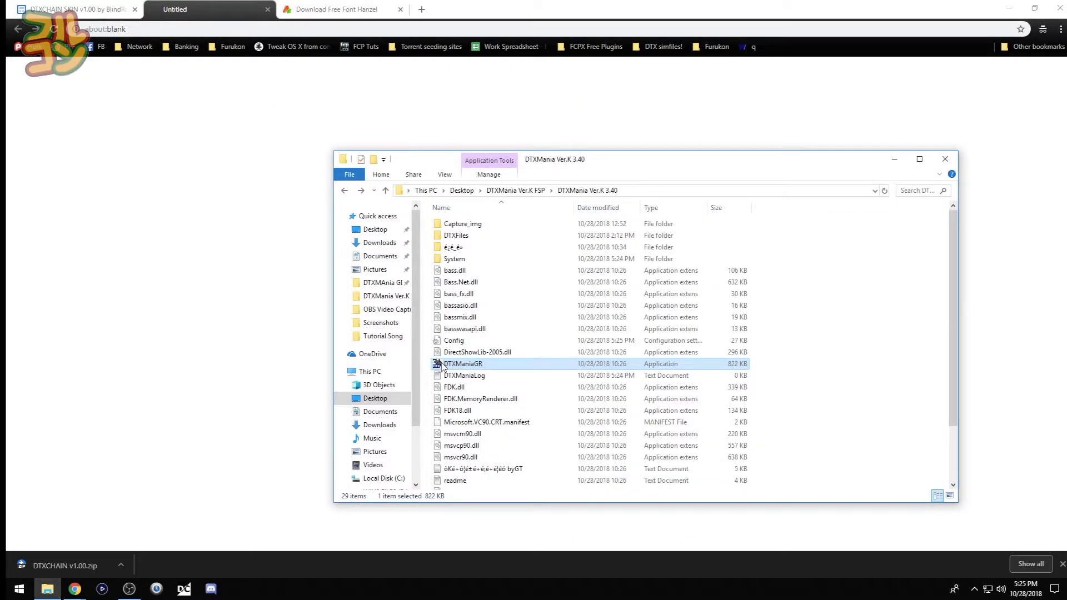
Download the Hanzel font zip (91KB) from ShareFonts.net and open it in Bandizip
click(334, 9)
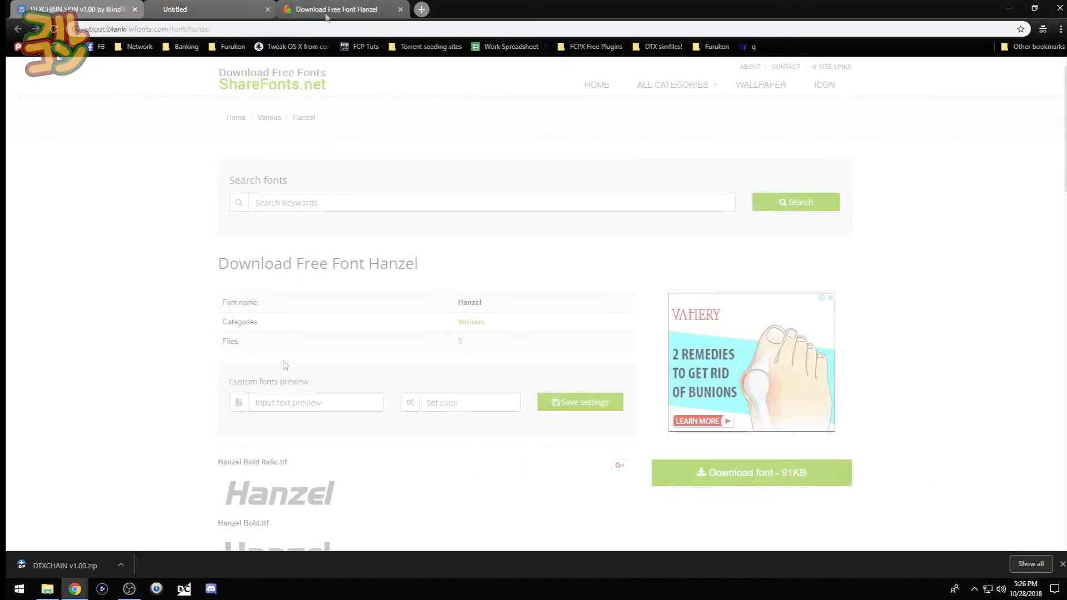
double_click(392, 264)
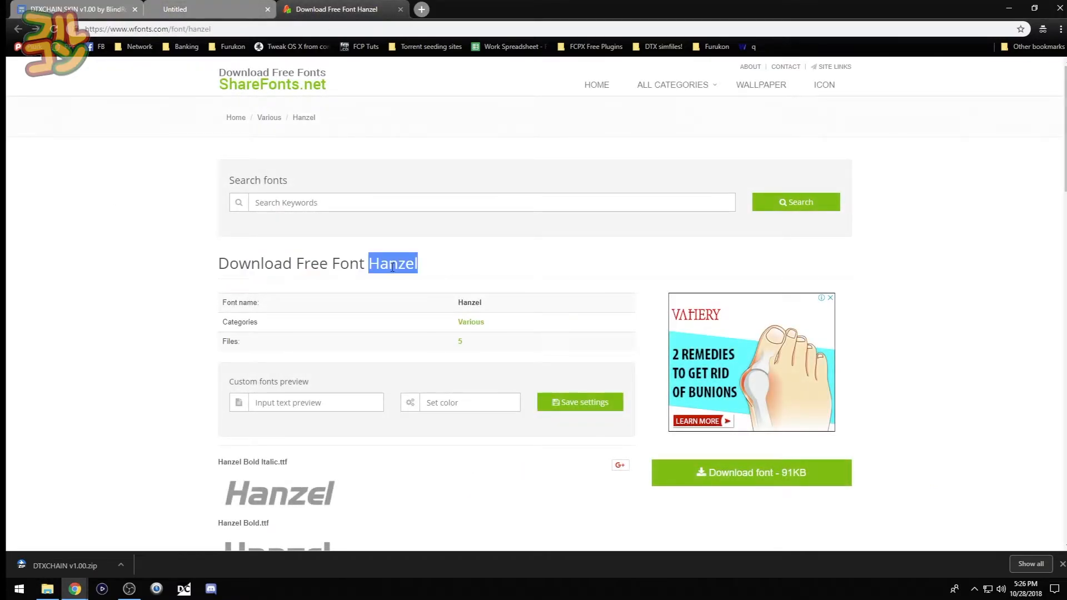
scroll(down, 3)
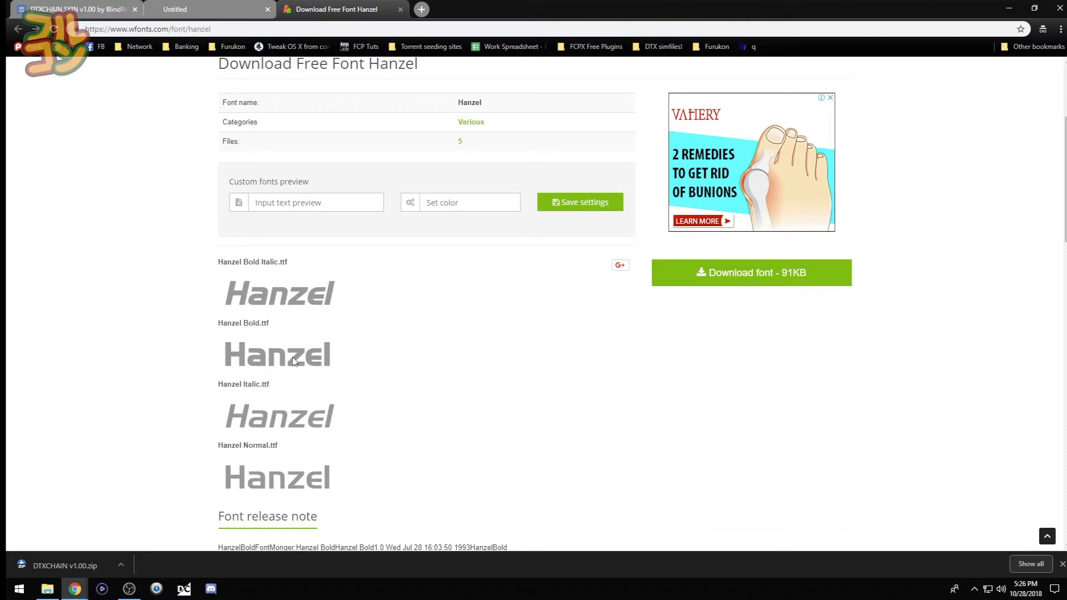
click(752, 274)
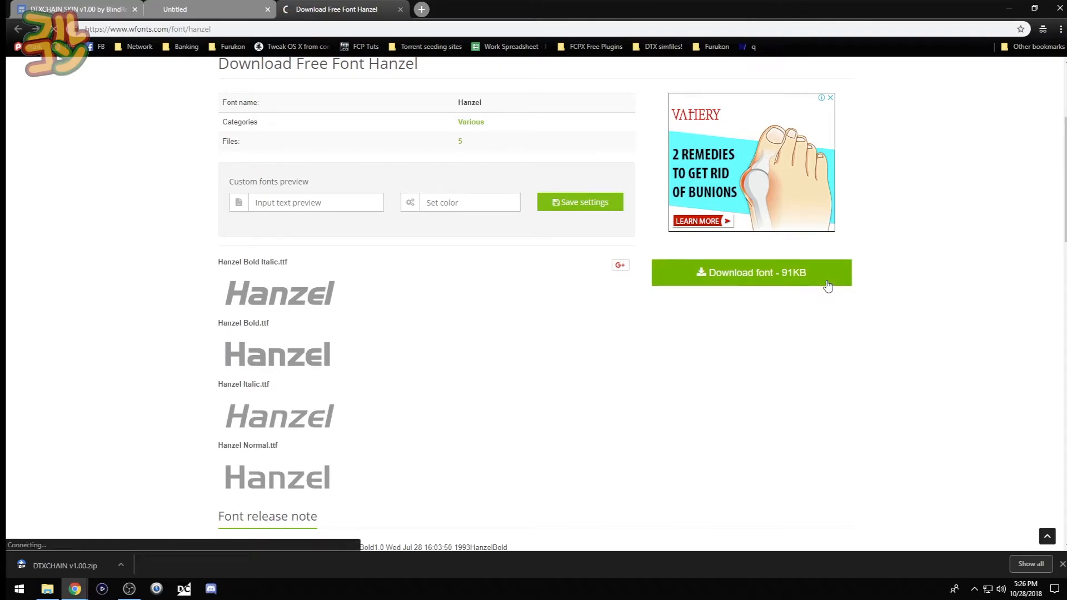
click(751, 272)
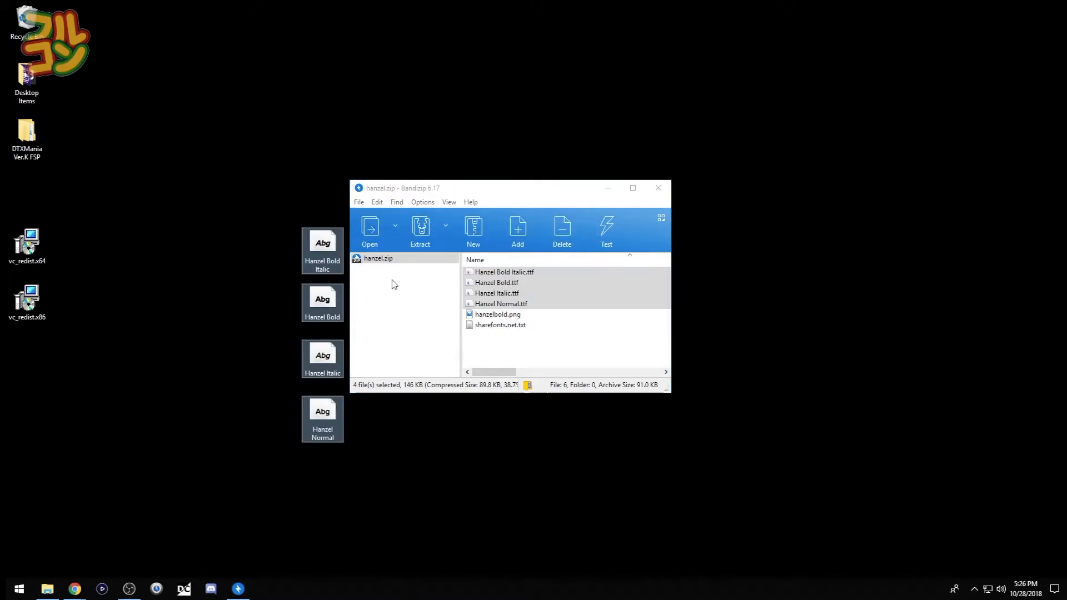
Close hanzel.zip and install the four Hanzel TTF files from the desktop
click(657, 188)
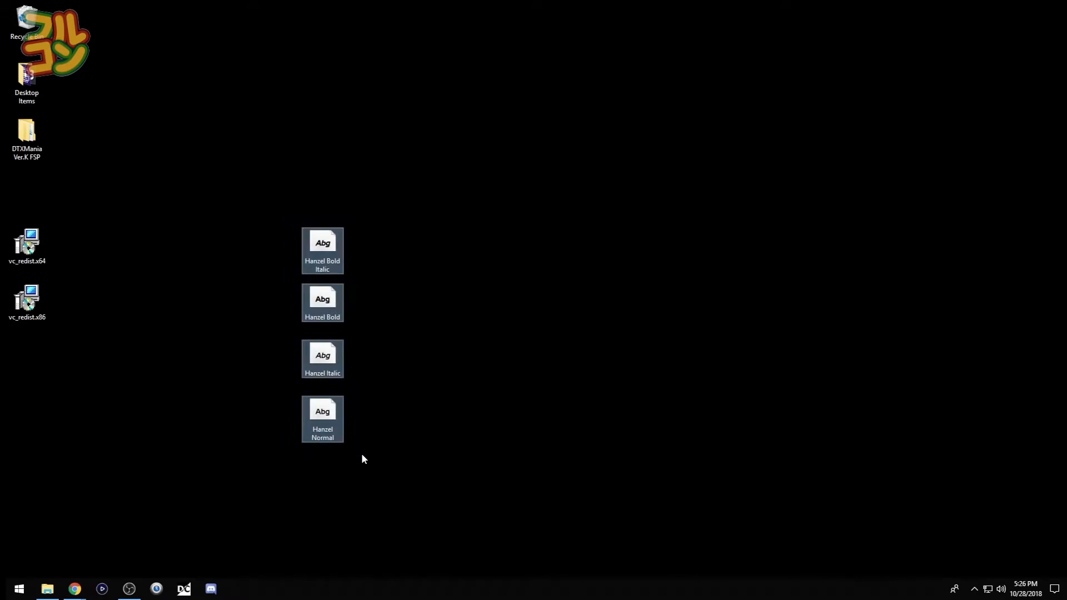
right_click(323, 418)
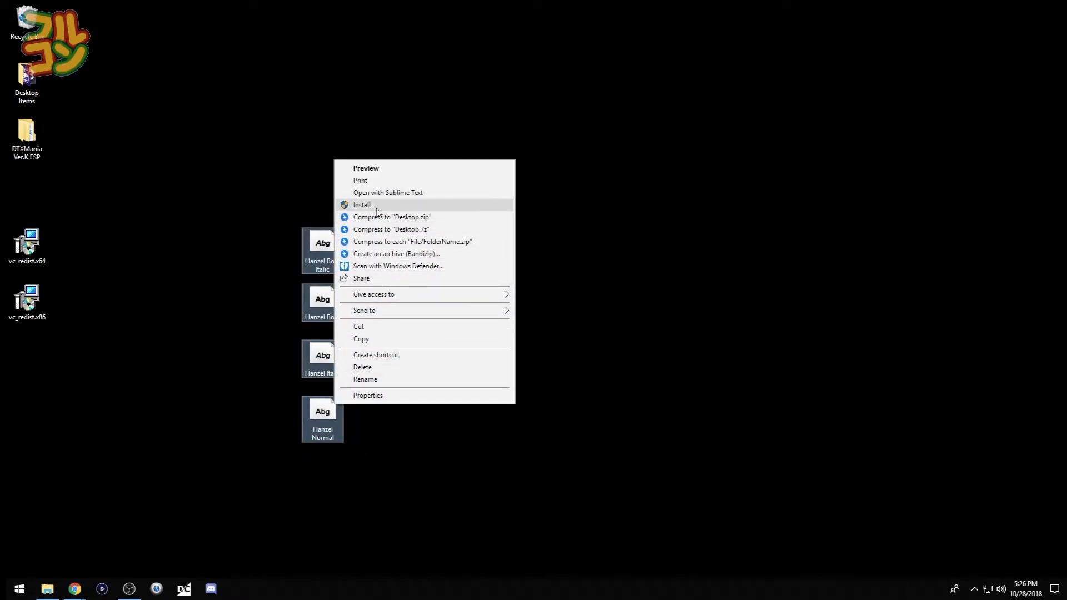
click(363, 204)
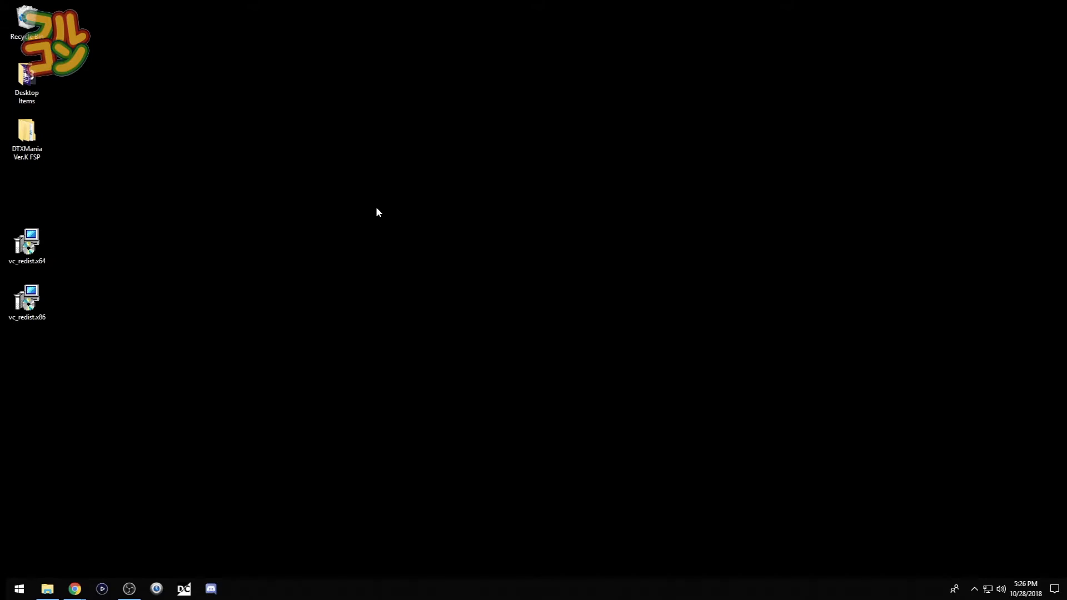
Open DTXMania's Config file in Notepad and find the first 'font' setting
click(46, 589)
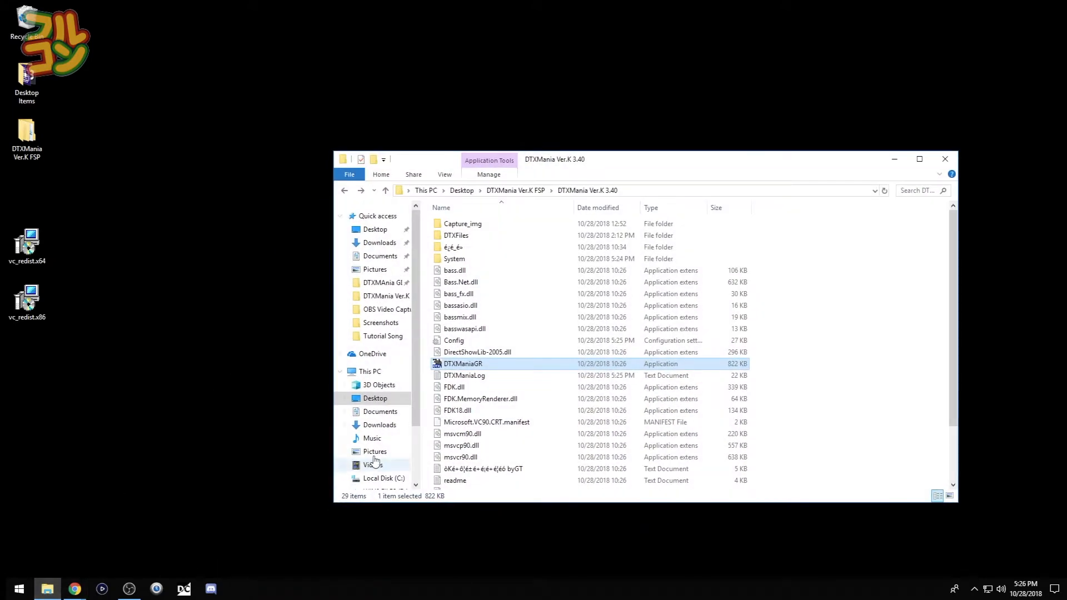
double_click(454, 340)
text(font)
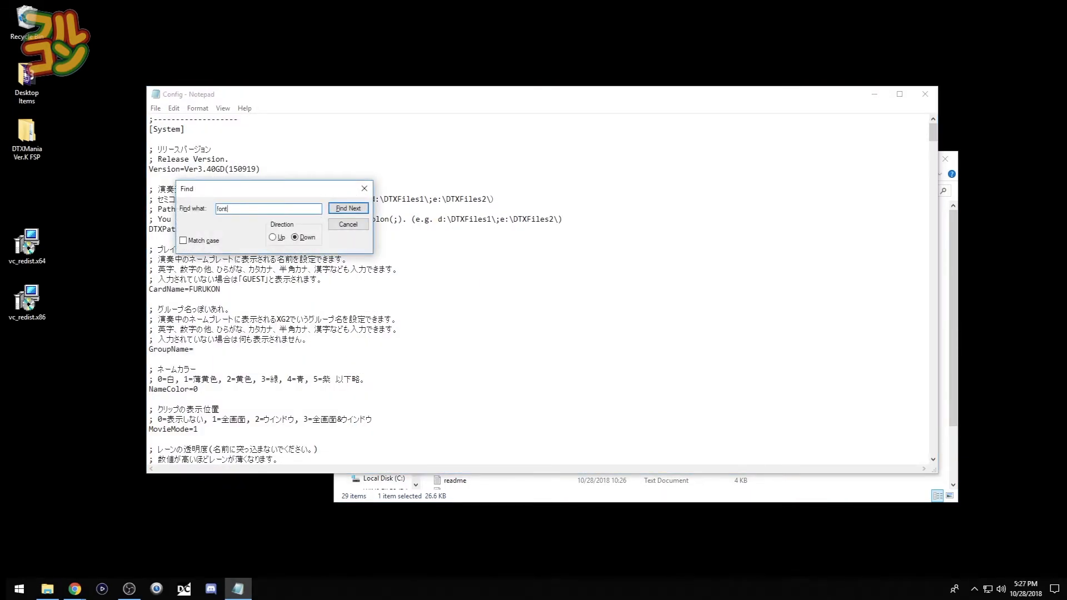
click(346, 208)
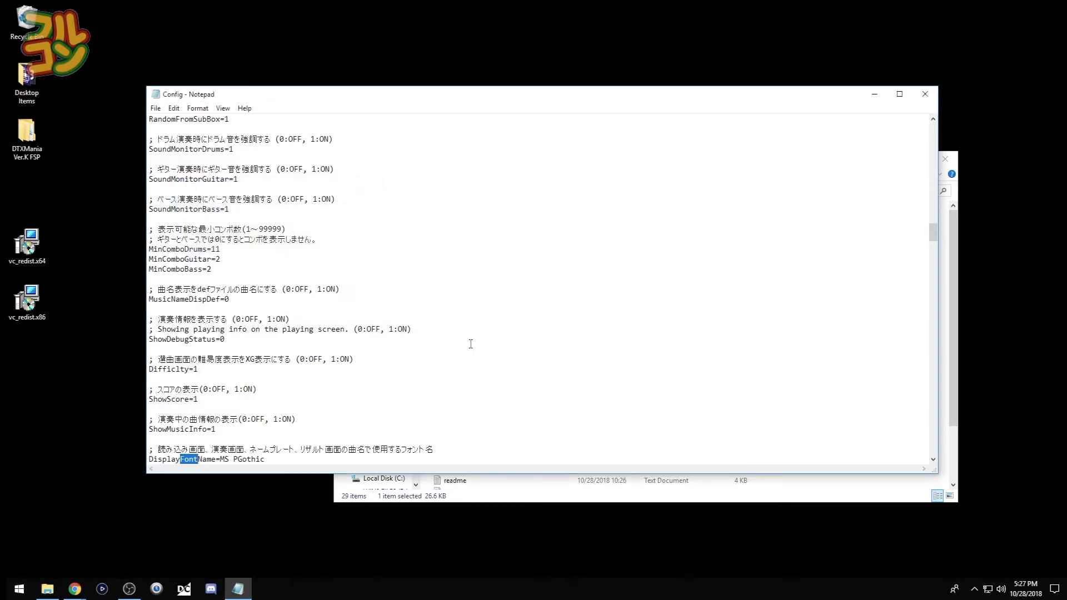
Set DisplayFontName and SelectListFontName to Hanzel, SelectListFontSize to 23, and save Config
scroll(down, 3)
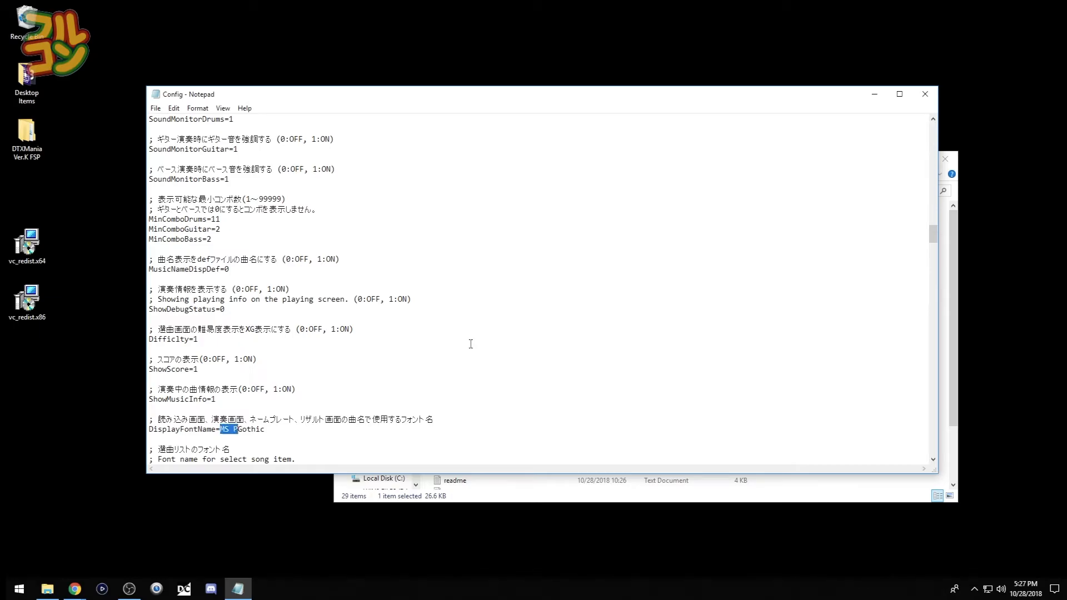
text(Hanzel)
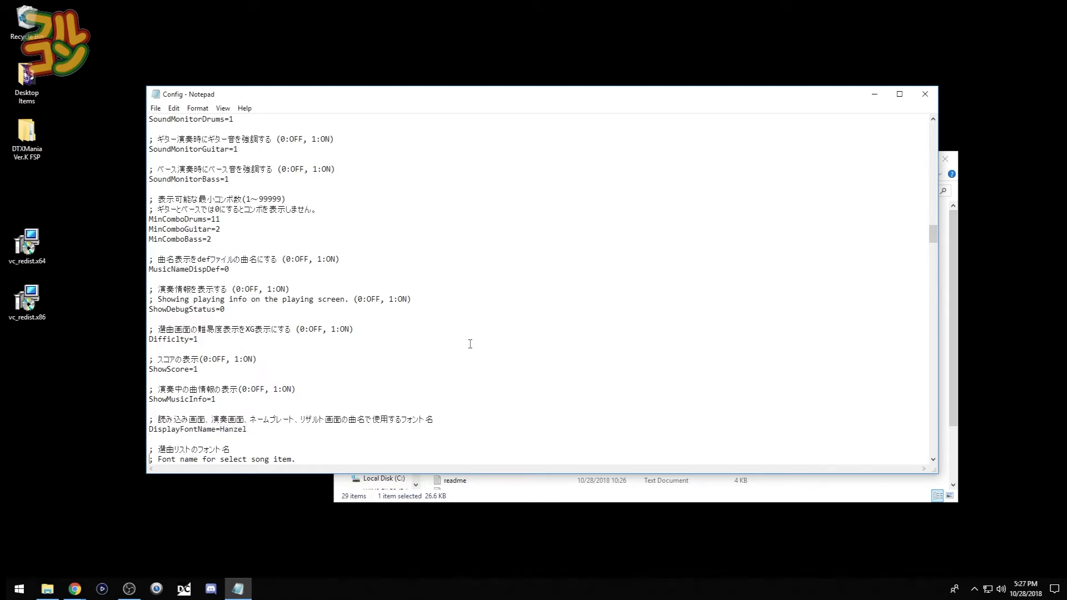
scroll(down, 3)
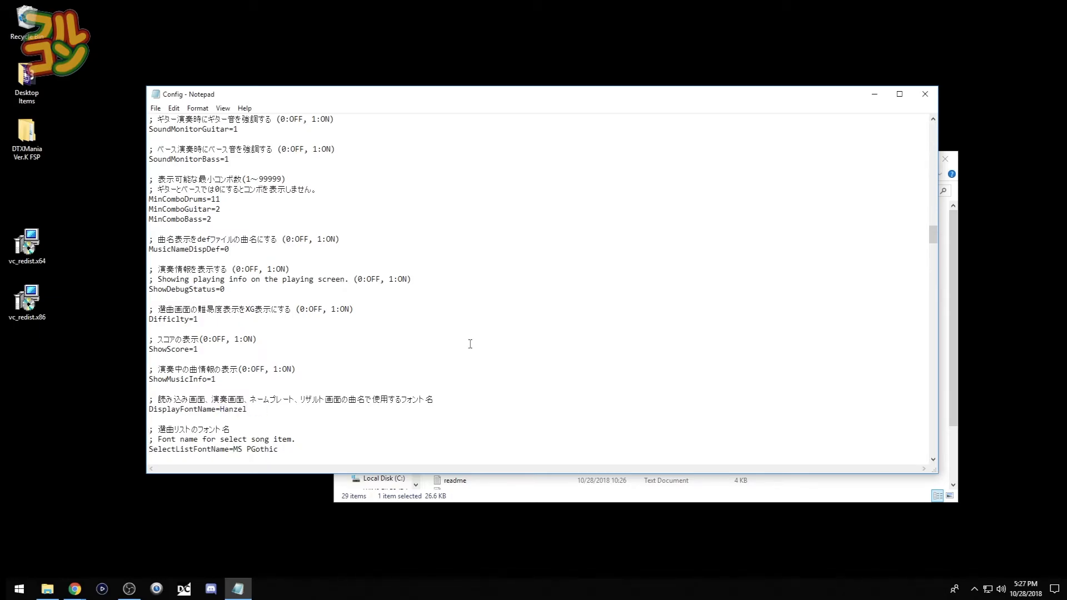
text(Hanzel)
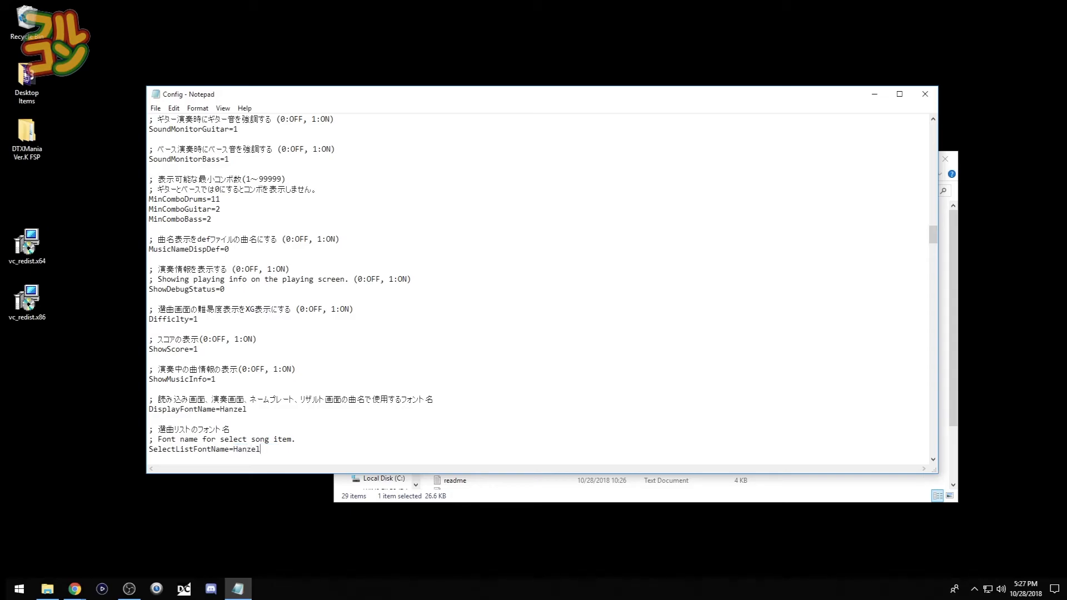
scroll(down, 3)
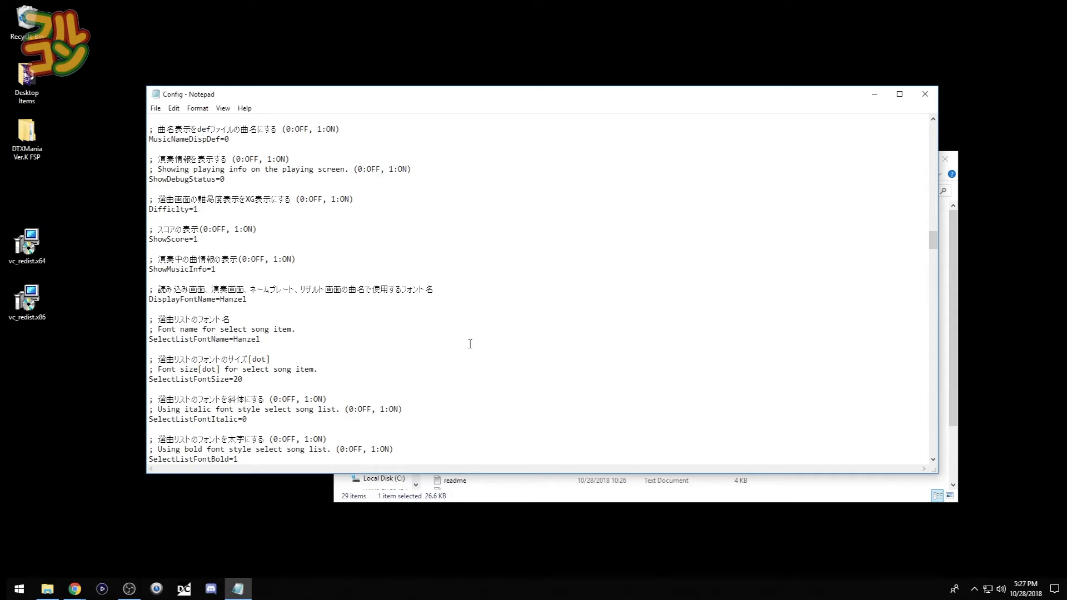
text(23)
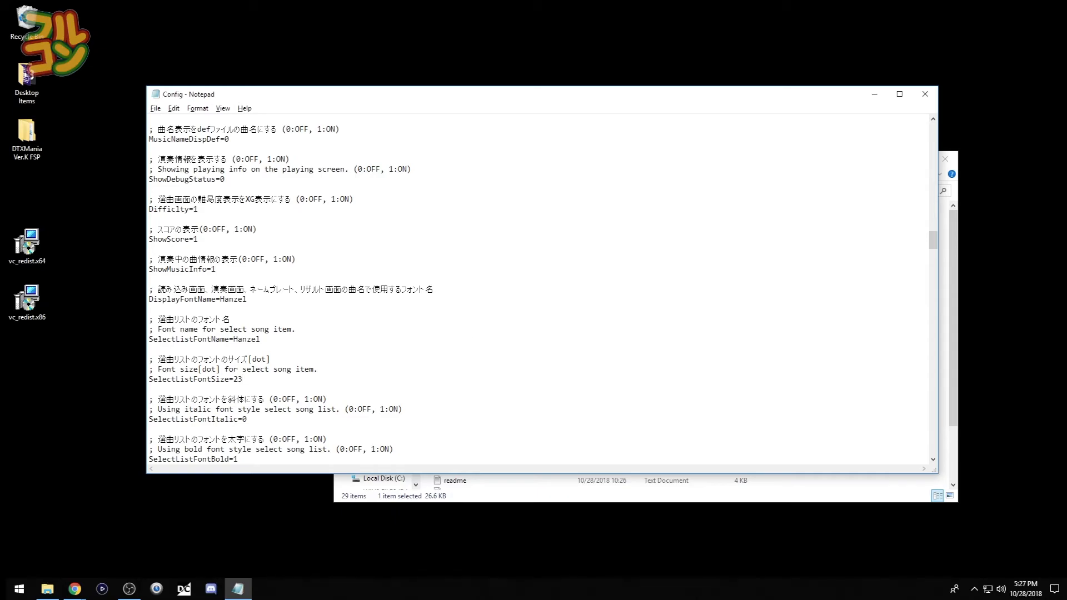
click(243, 379)
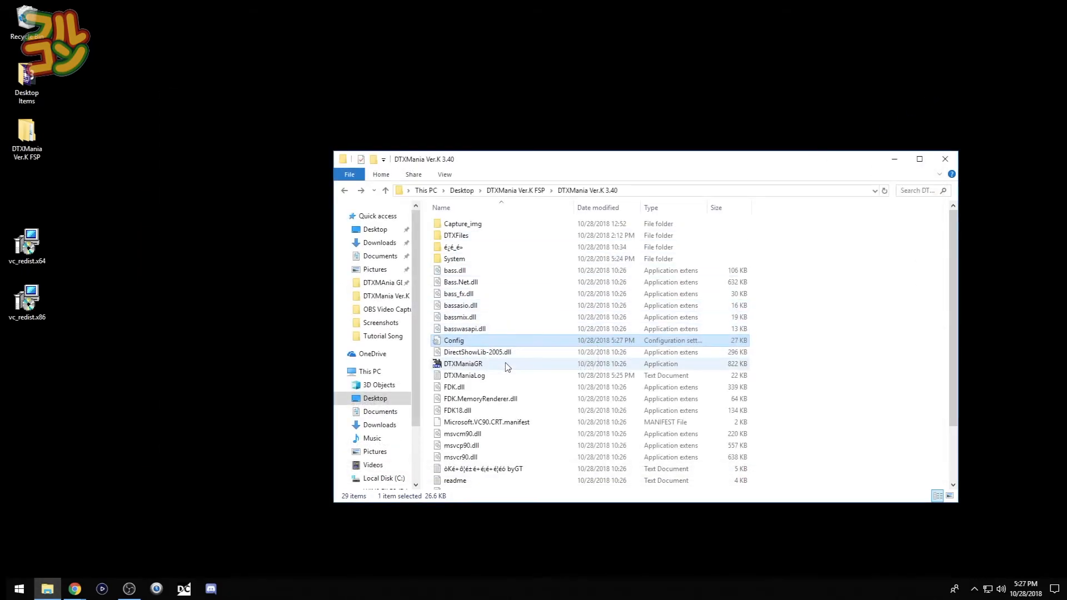
Relaunch DTXManiaGR and choose START to reach the Hanzel-font song select list
double_click(462, 364)
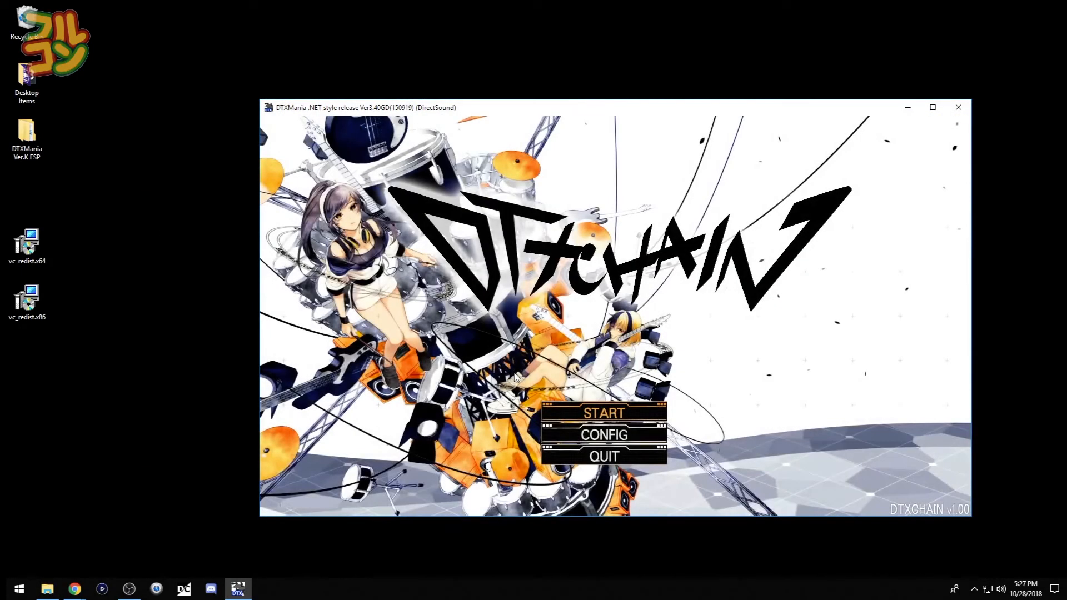
click(603, 414)
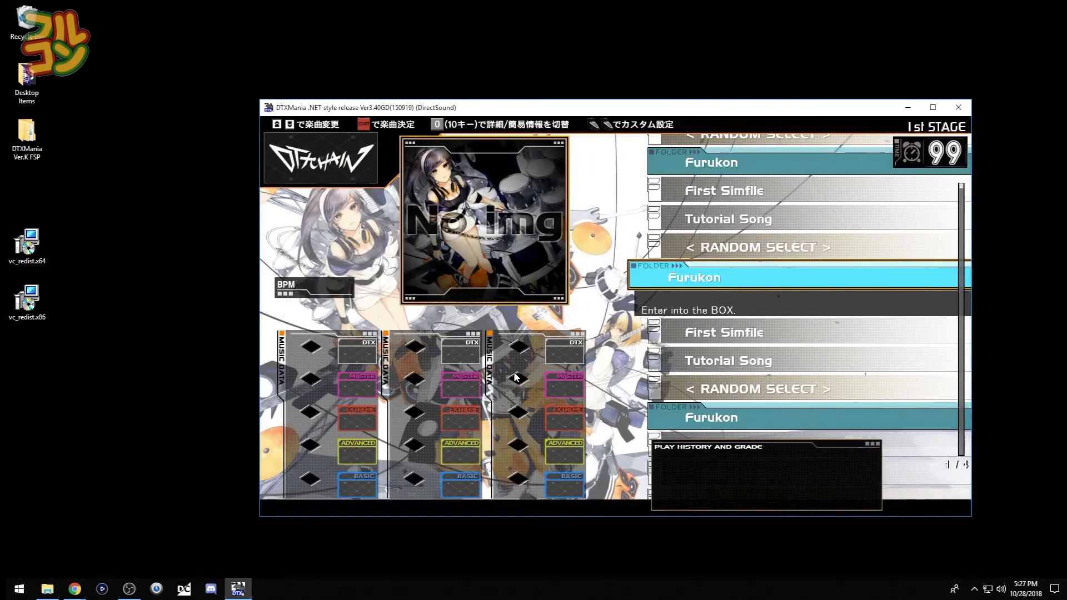